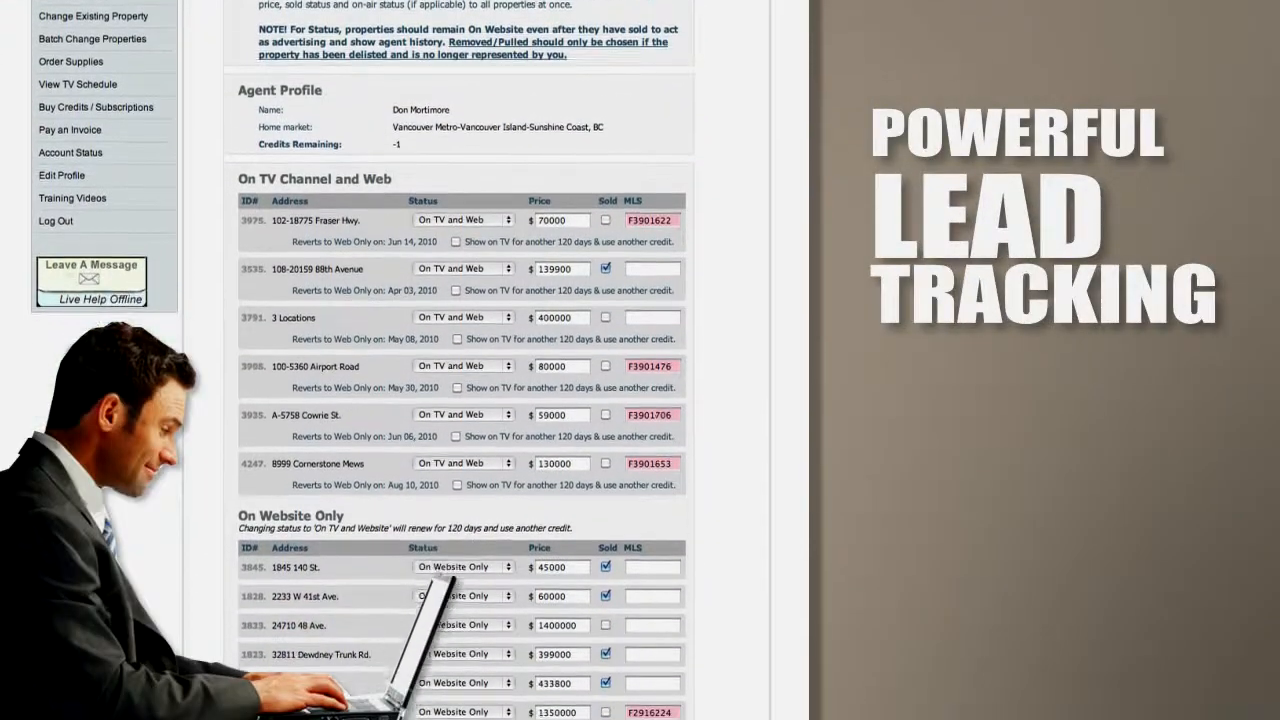
scroll(down, 3)
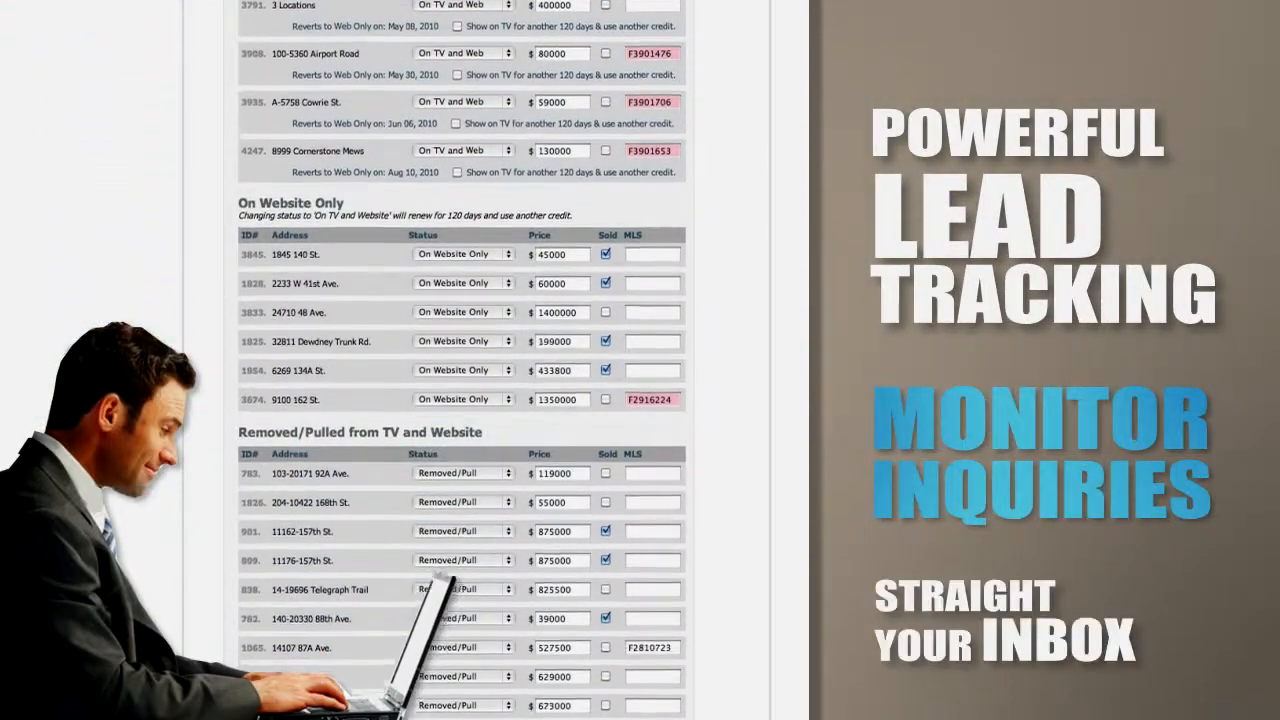